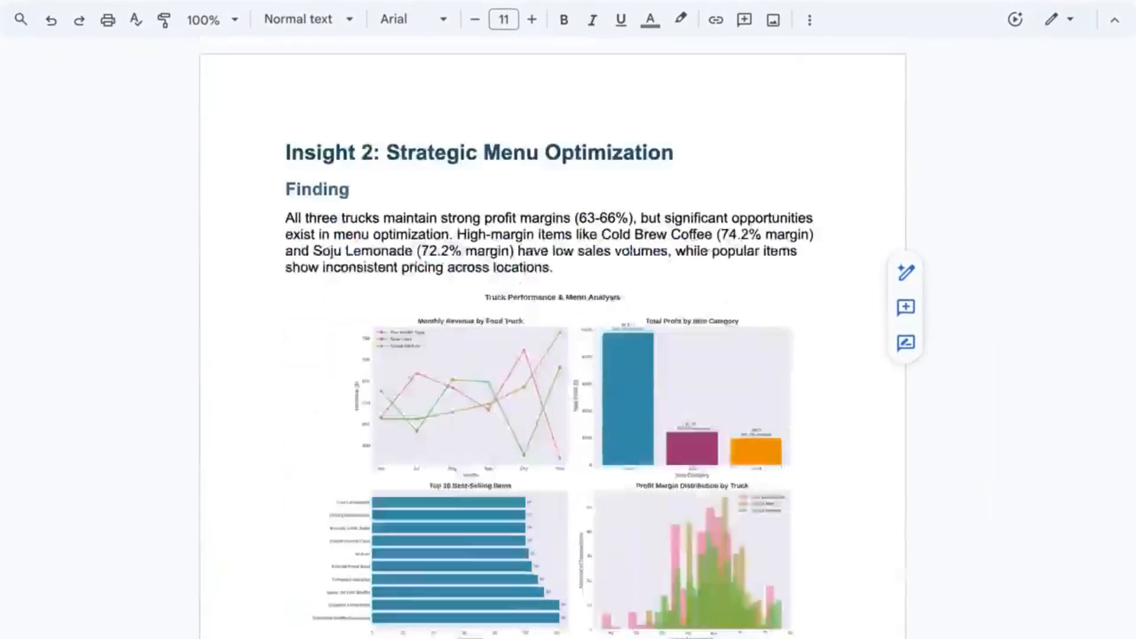
pyautogui.scroll(-3)
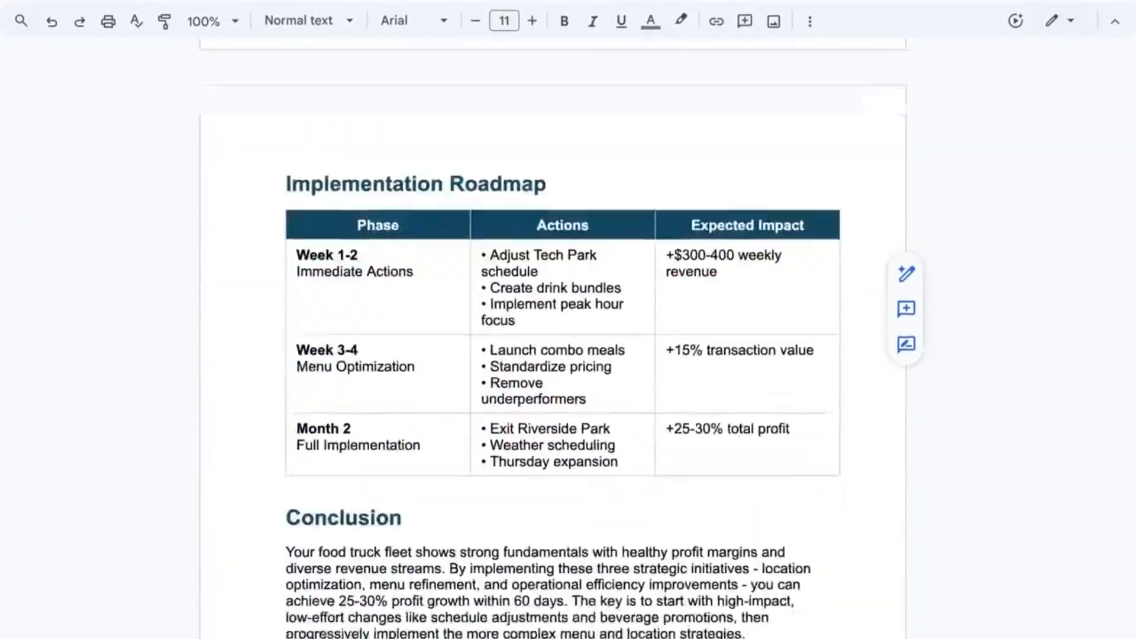